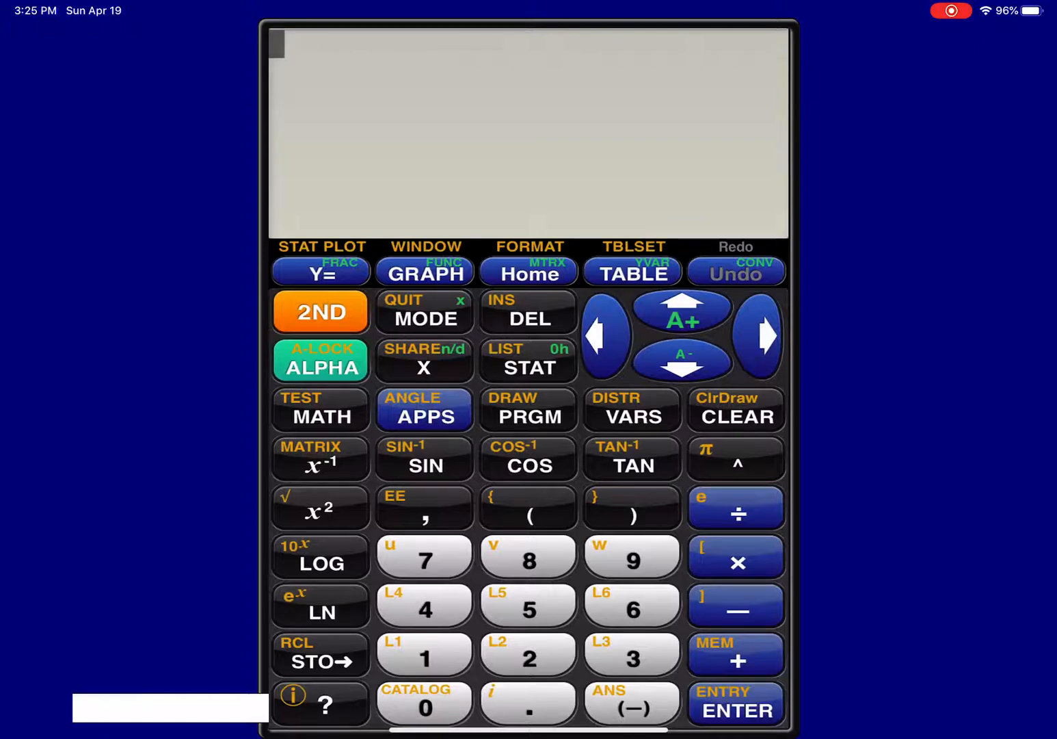
Enter outcomes 0–4 in L1 and probabilities .06, .14, .45, .21, .14 in L2
click(528, 366)
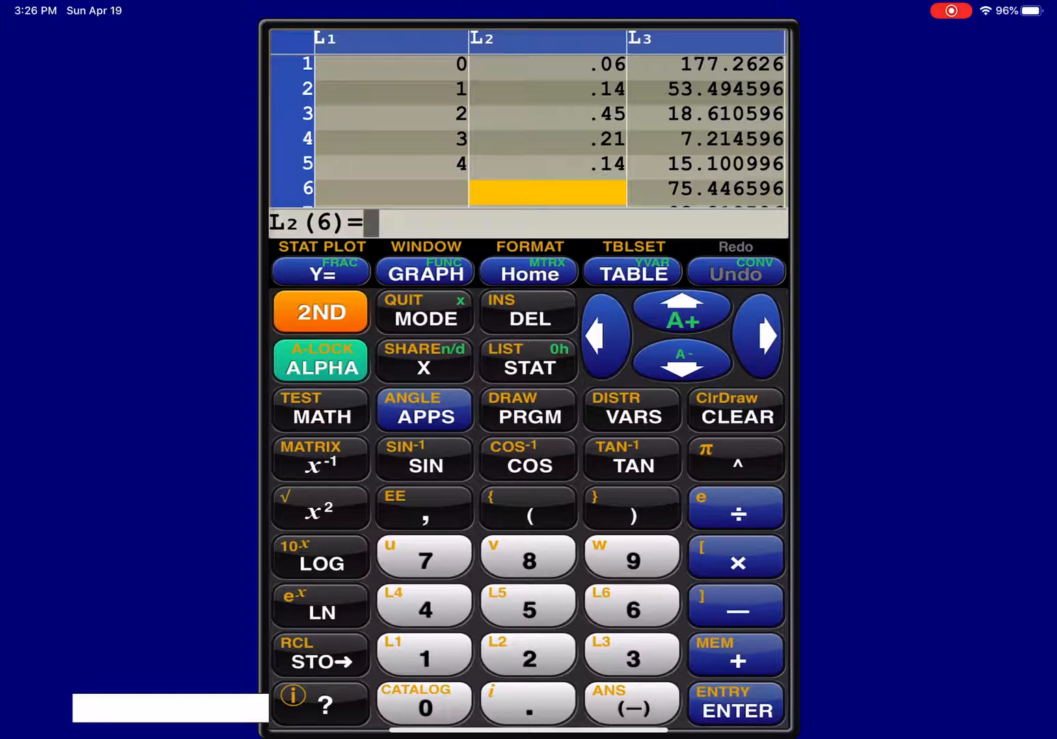
Paste the 1-Var Stats command from the STAT CALC menu onto the home screen
click(528, 367)
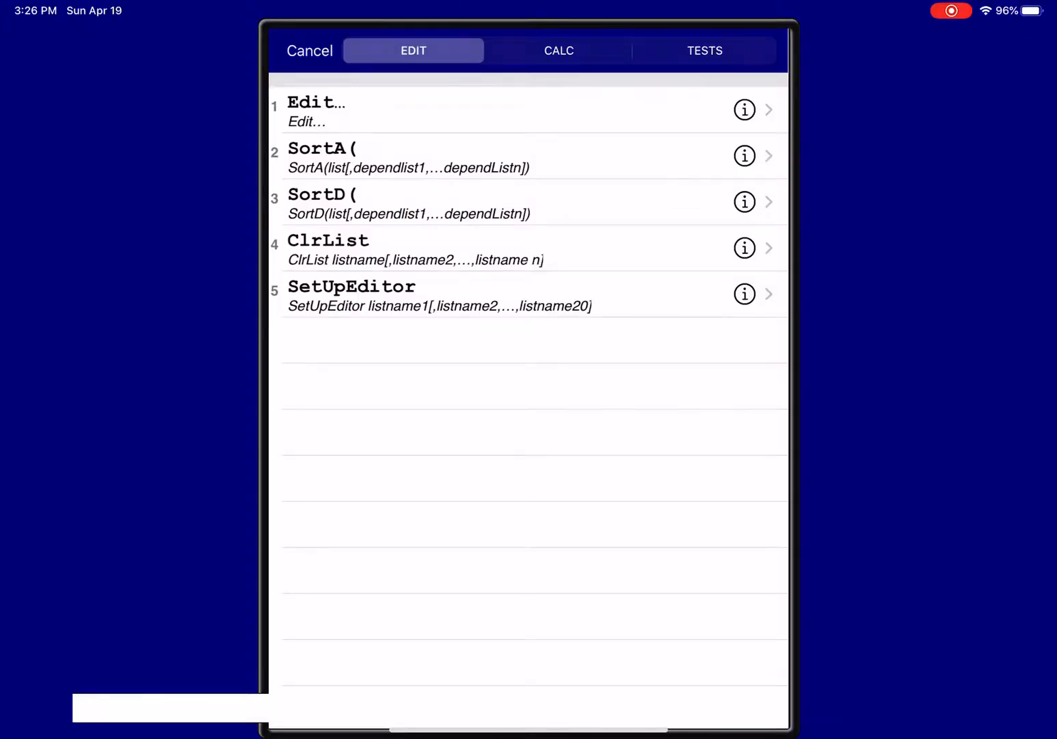
click(559, 49)
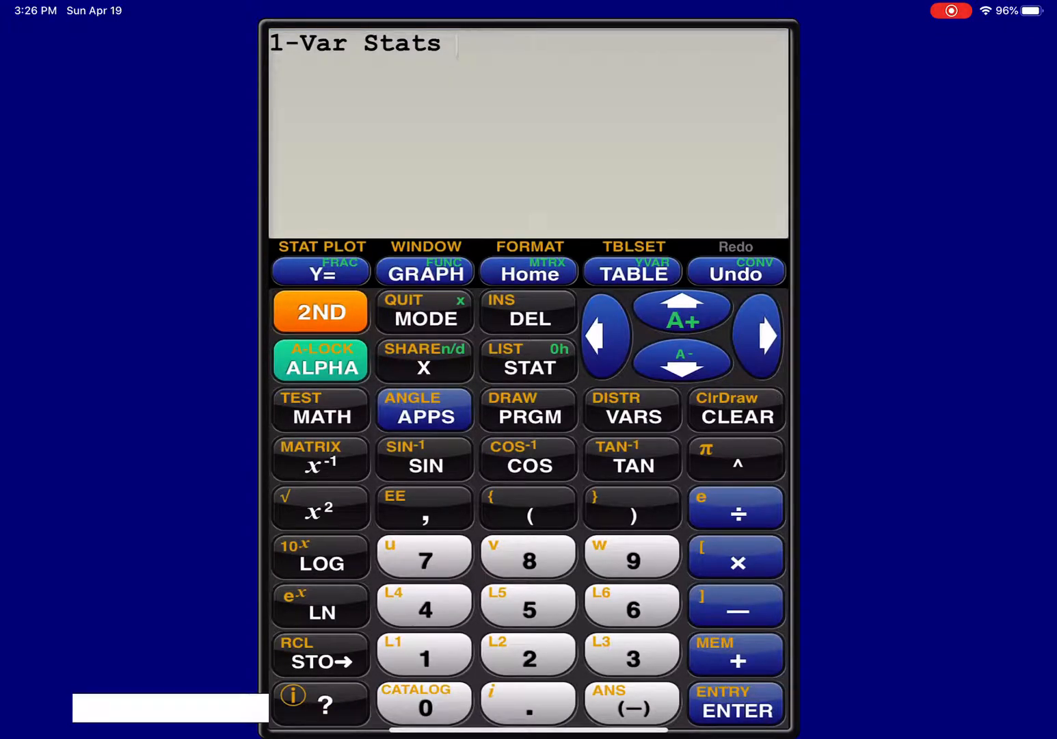
Run 1-Var Stats L1,L2 to get the expected value x̄ = 2.23 and σx ≈ 1.047
click(424, 656)
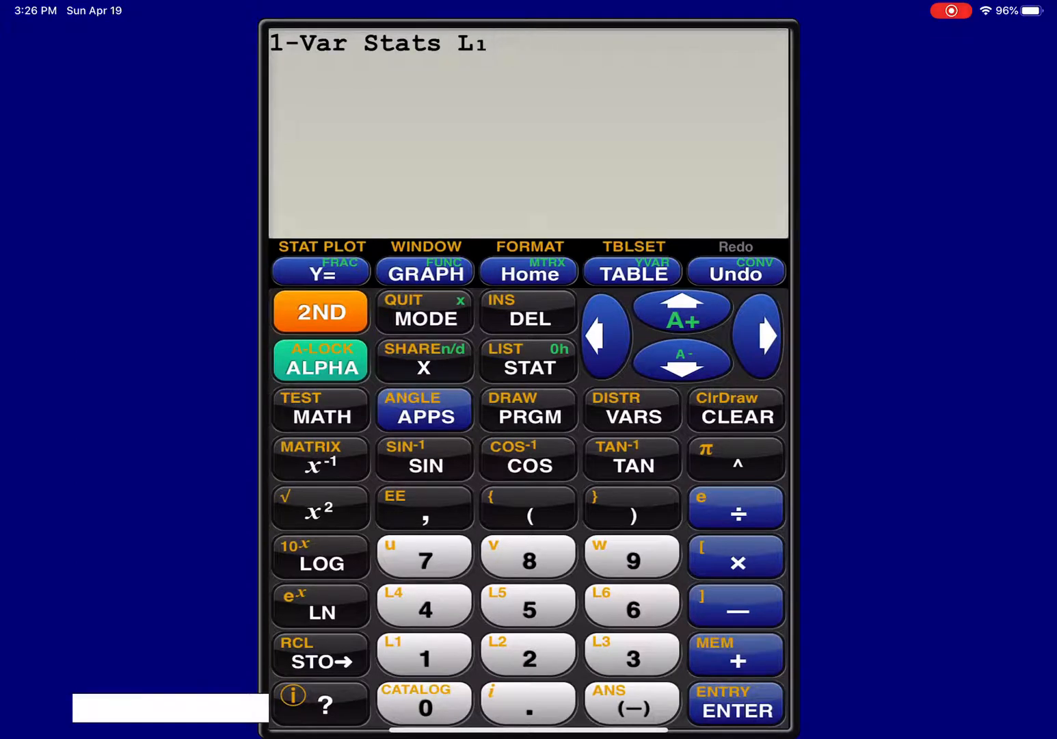
click(424, 507)
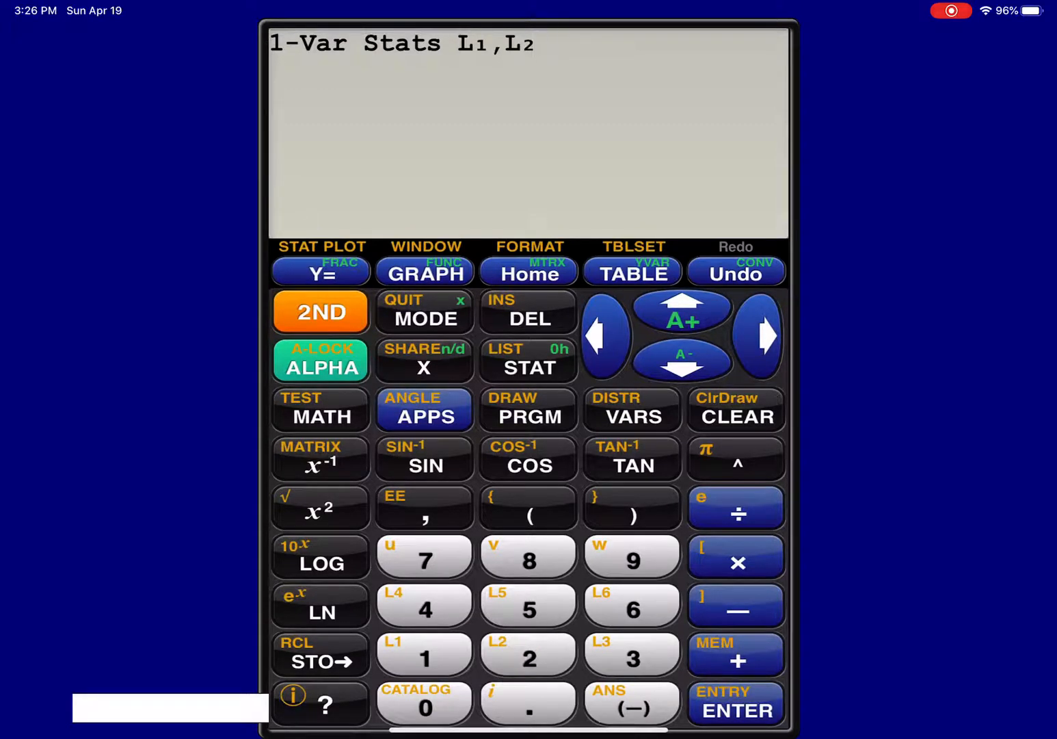
click(735, 709)
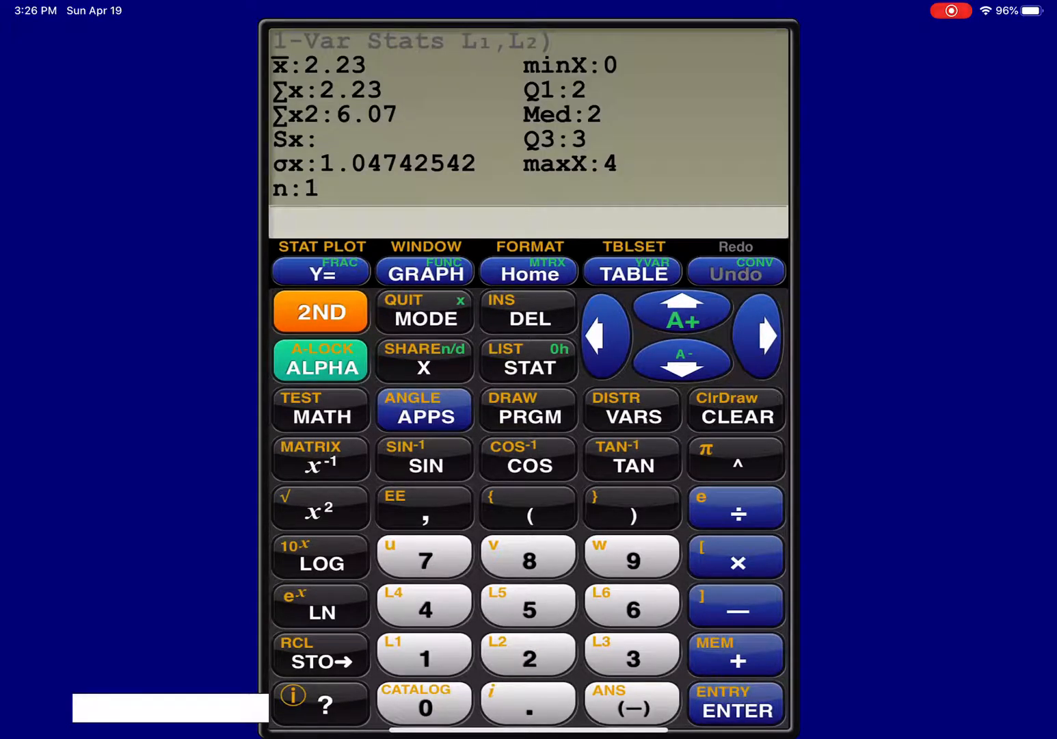